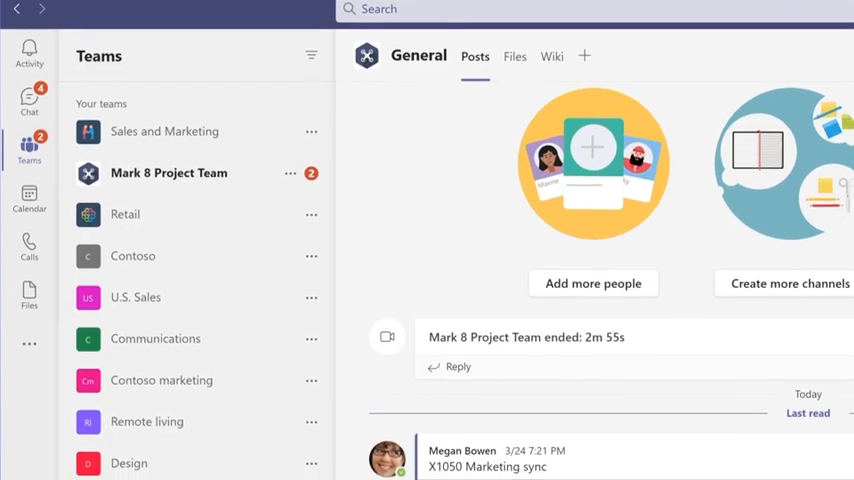
Expand Mark 8 Project Team in the Teams list and show its General channel posts
{"action": "scroll", "scroll_direction": "down", "scroll_amount": 3}
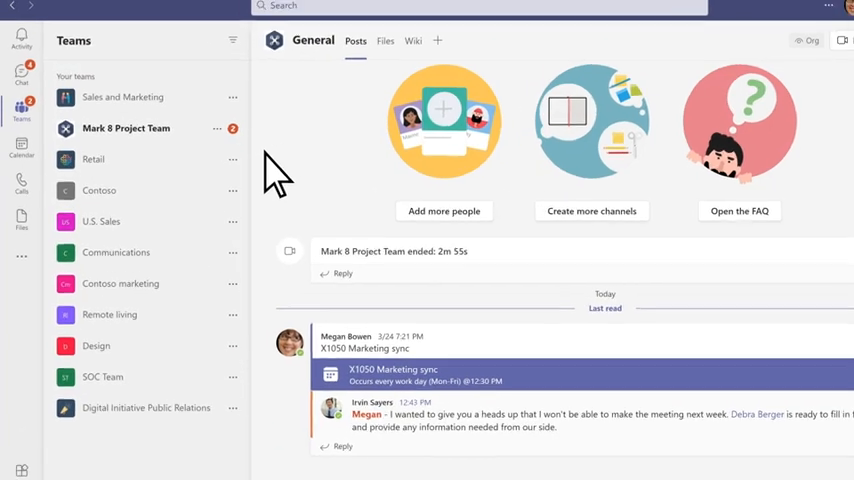
{"action": "left_click", "coordinate": [124, 128]}
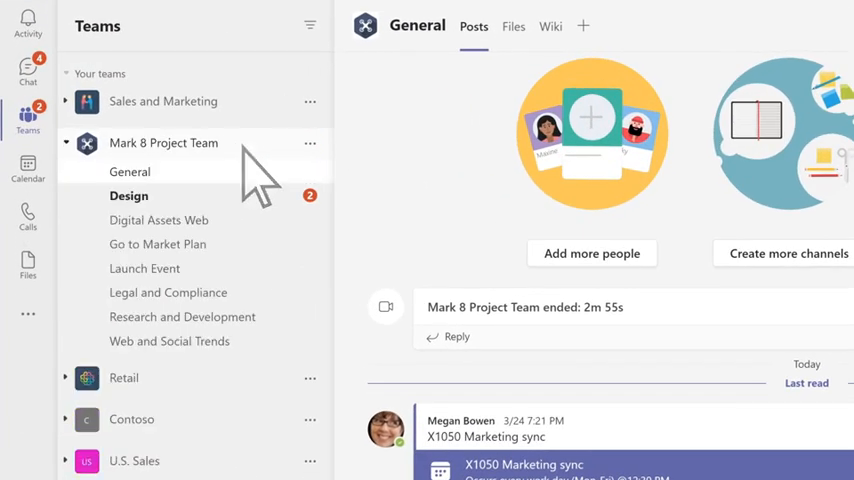
{"action": "left_click", "coordinate": [168, 292]}
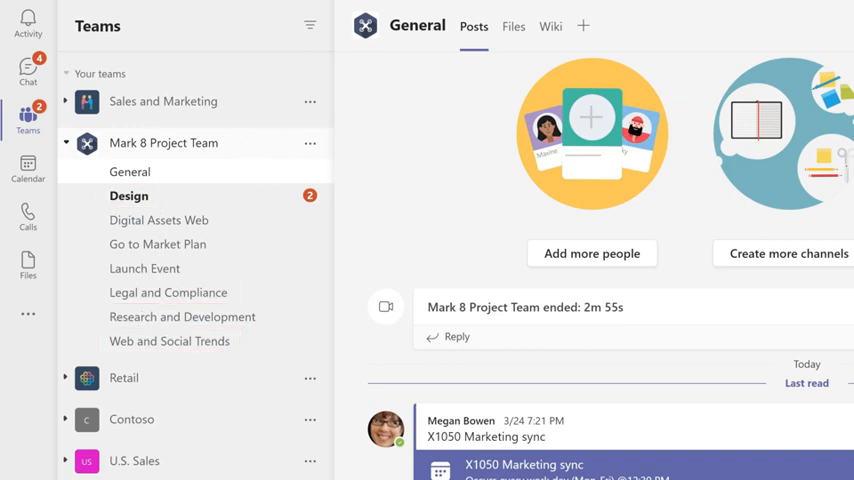
View the Launch Event channel's Files, Presentation.pptx and Power BI report, then return to its conversation
{"action": "left_click", "coordinate": [144, 268]}
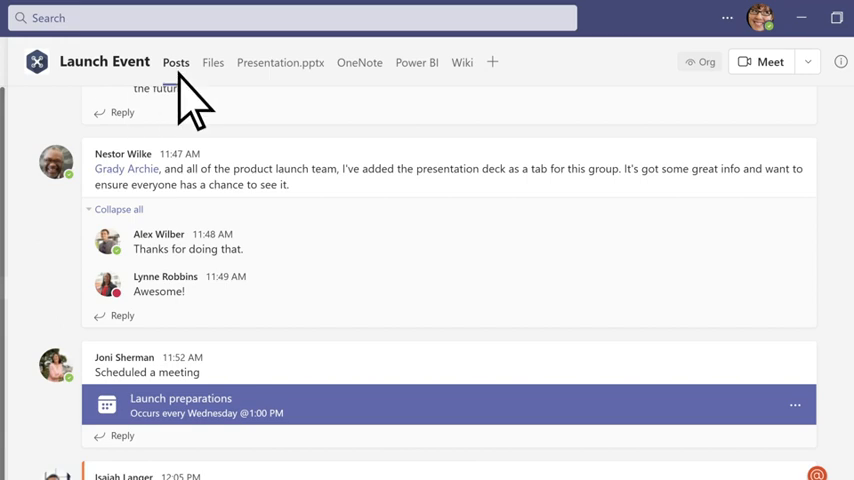
{"action": "left_click", "coordinate": [212, 62]}
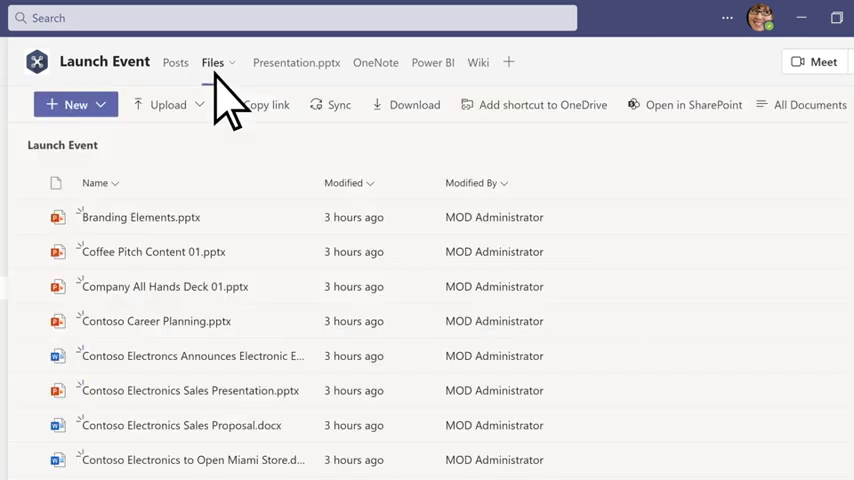
{"action": "left_click", "coordinate": [280, 62]}
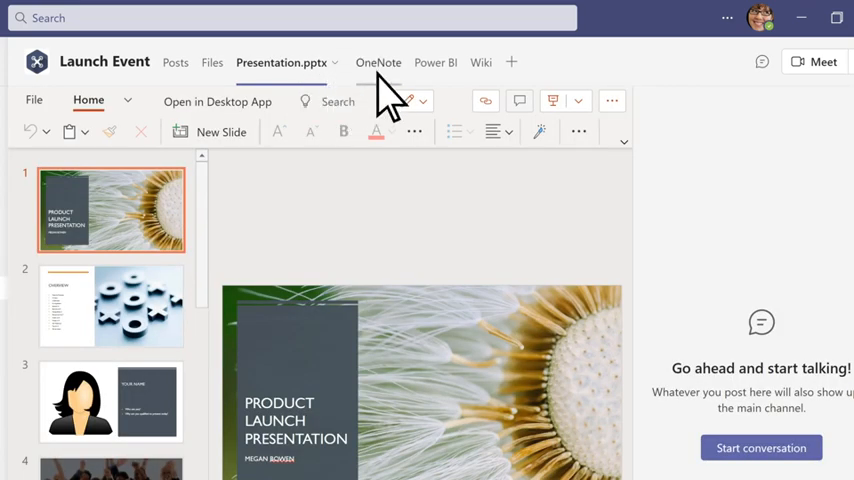
{"action": "left_click", "coordinate": [416, 62]}
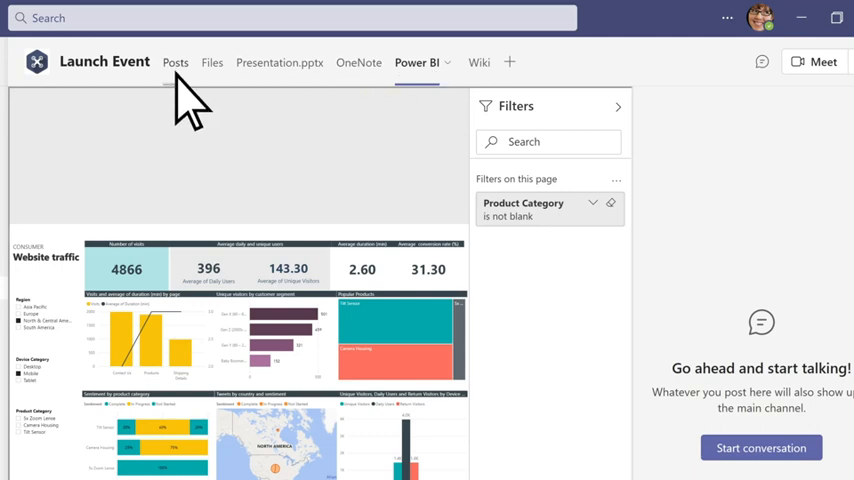
{"action": "left_click", "coordinate": [176, 62]}
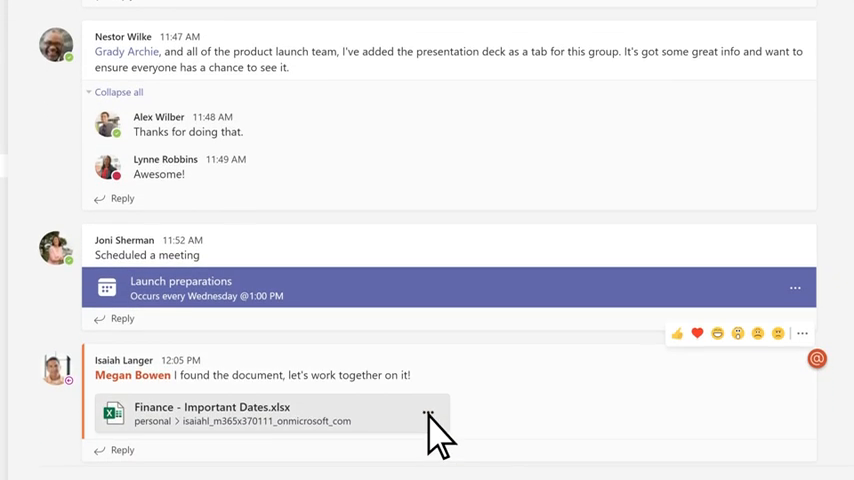
Add a new comment on Finance - Important Dates.xlsx, then view the Recent files list
{"action": "left_click", "coordinate": [428, 412]}
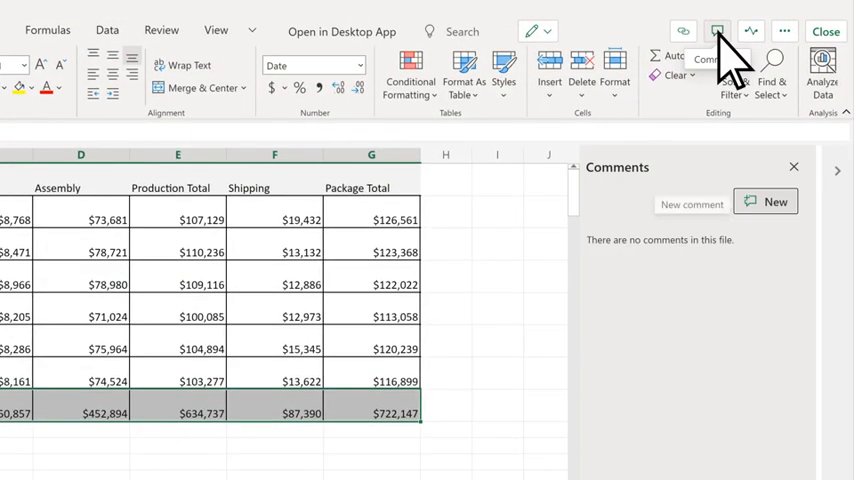
{"action": "left_click", "coordinate": [776, 200]}
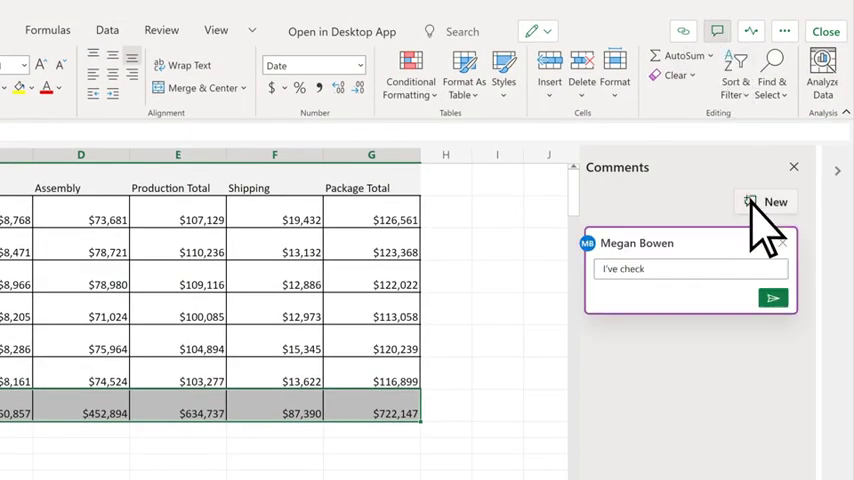
{"action": "left_click", "coordinate": [772, 296]}
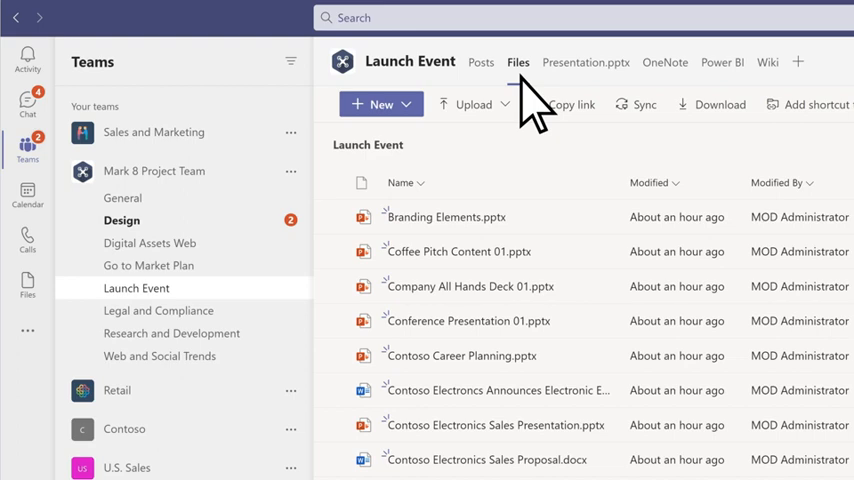
{"action": "mouse_move", "coordinate": [500, 120]}
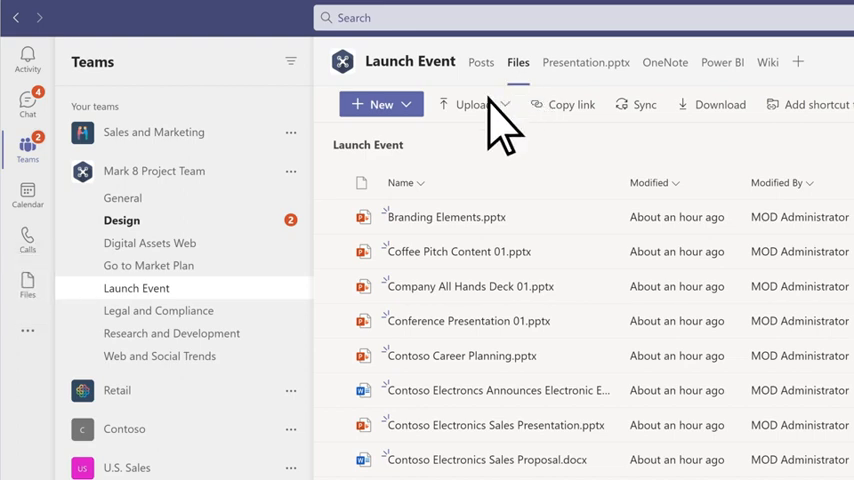
{"action": "left_click", "coordinate": [28, 284]}
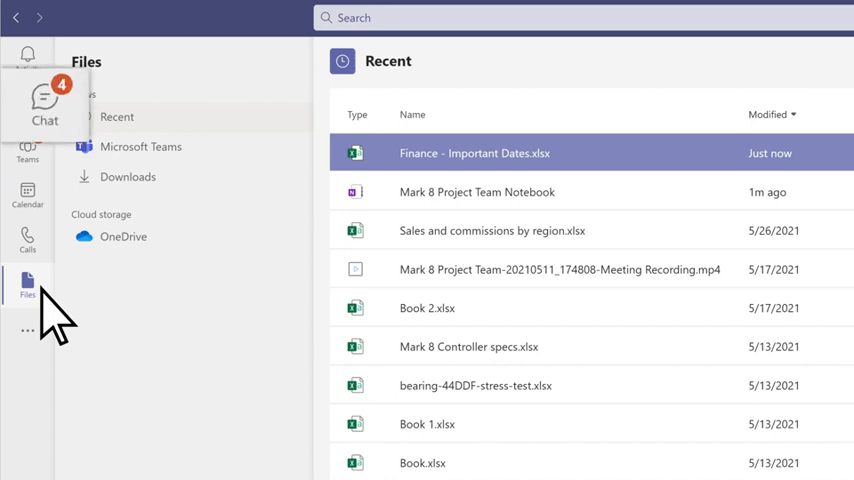
Send the off-site planning message to Lynne and Nestor in a new group chat
{"action": "left_click", "coordinate": [28, 104]}
{"action": "type", "text": "Need to start planning that off-"}
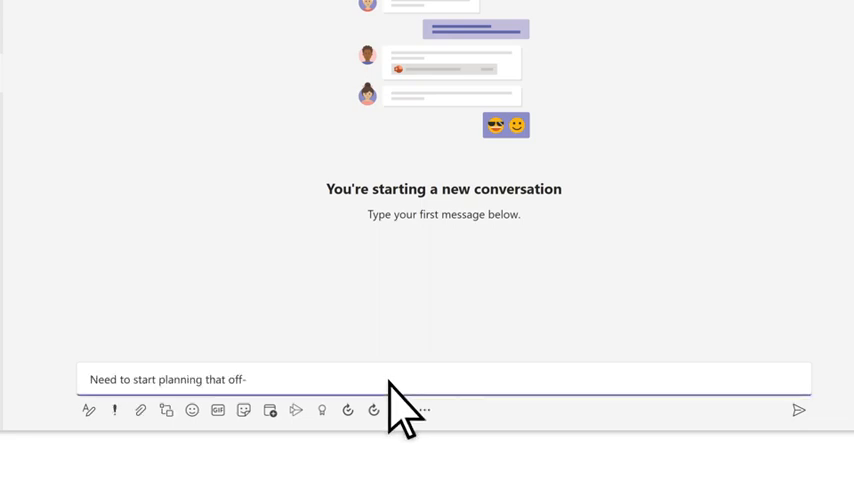
{"action": "left_click", "coordinate": [796, 408]}
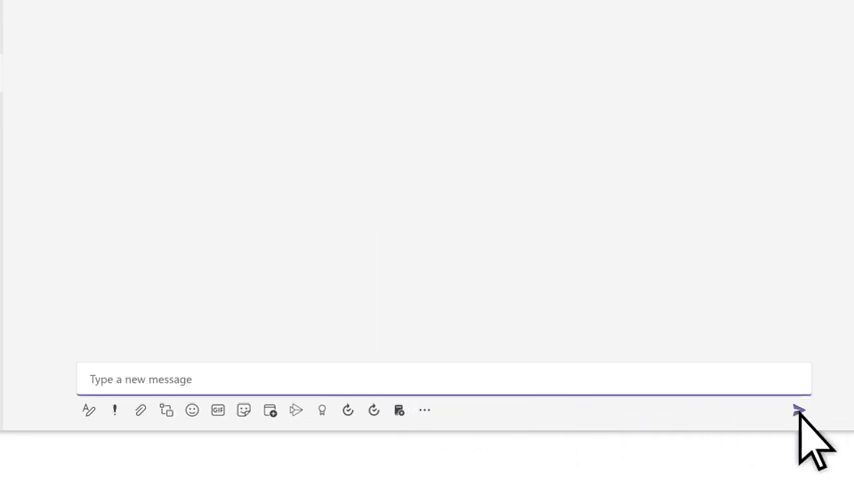
{"action": "left_click", "coordinate": [796, 410]}
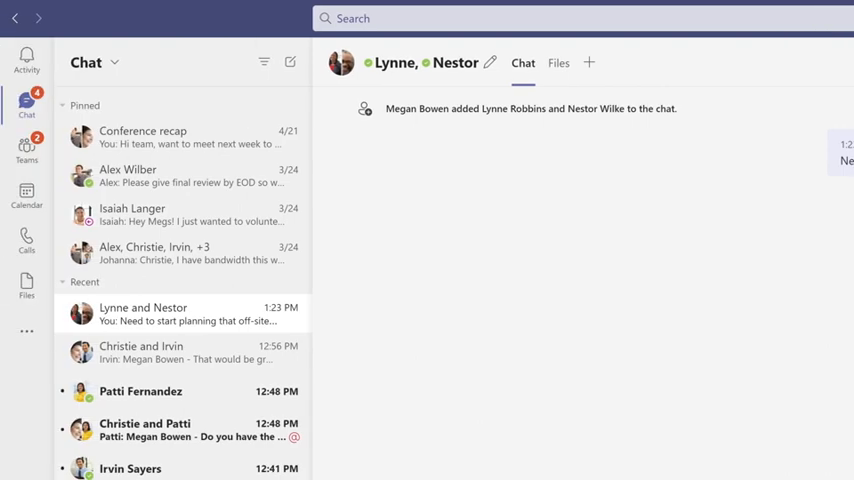
{"action": "mouse_move", "coordinate": [156, 300]}
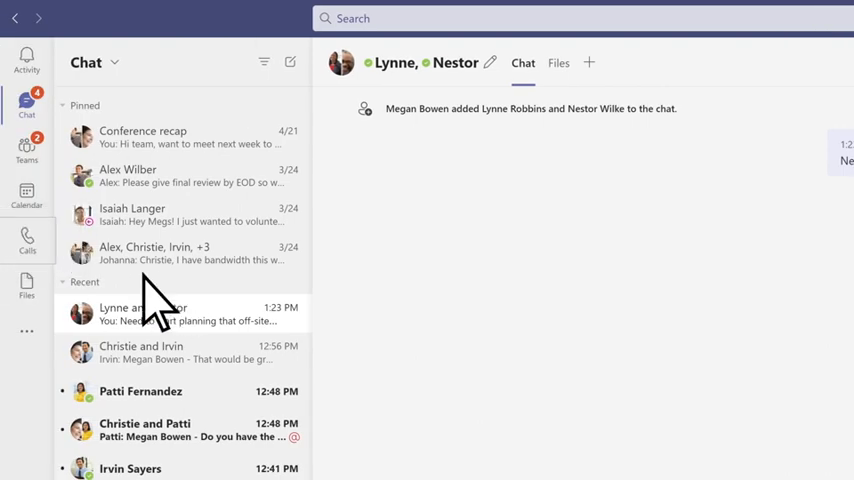
{"action": "left_click", "coordinate": [26, 238]}
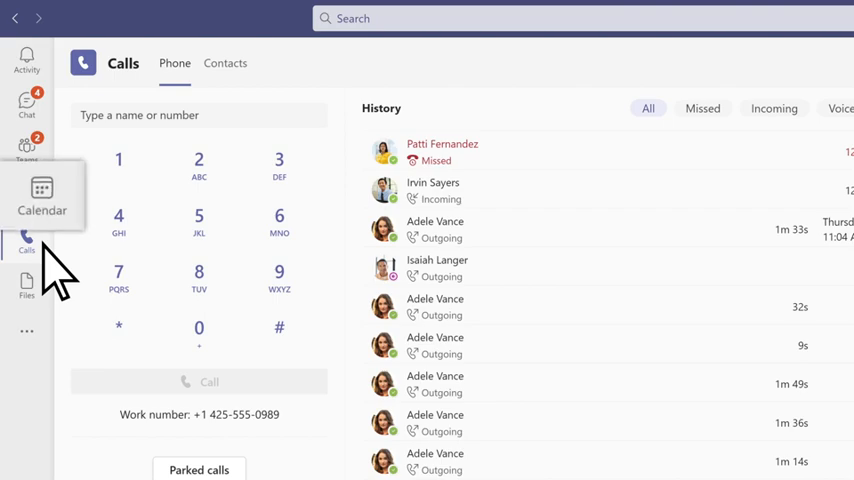
Show the Calendar on the June 2021 work week with Review Q2 Marketing Plan scheduled
{"action": "left_click", "coordinate": [28, 190]}
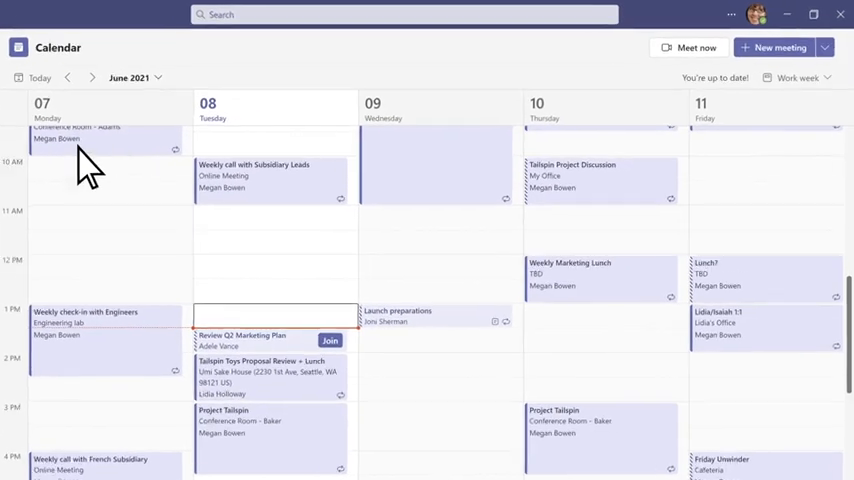
{"action": "left_click", "coordinate": [824, 48]}
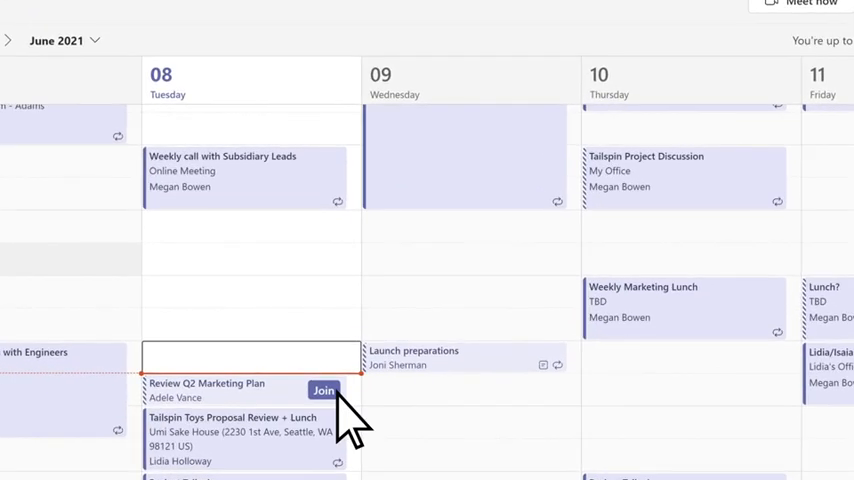
Join the Review Q2 Marketing Plan meeting with chosen audio and start recording
{"action": "left_click", "coordinate": [324, 390]}
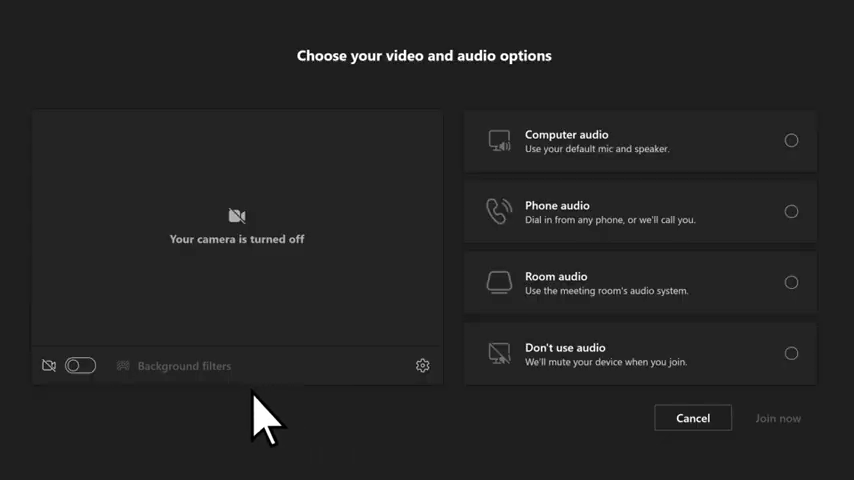
{"action": "left_click", "coordinate": [80, 364]}
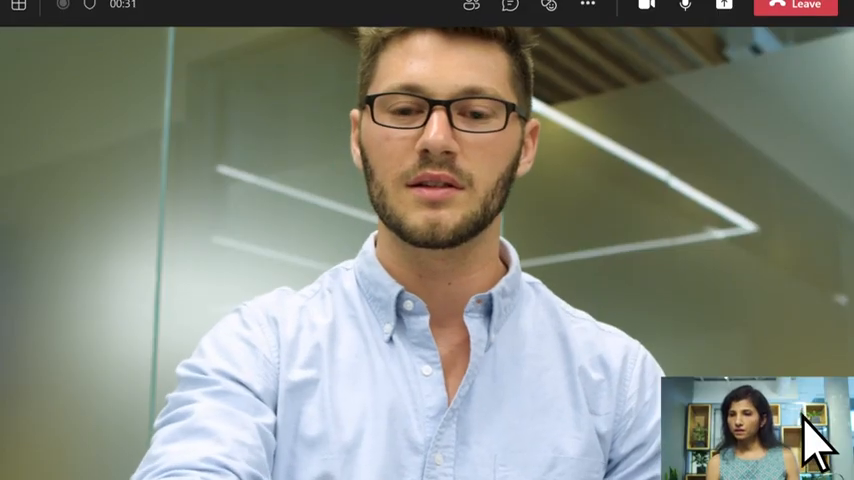
{"action": "left_click", "coordinate": [588, 8]}
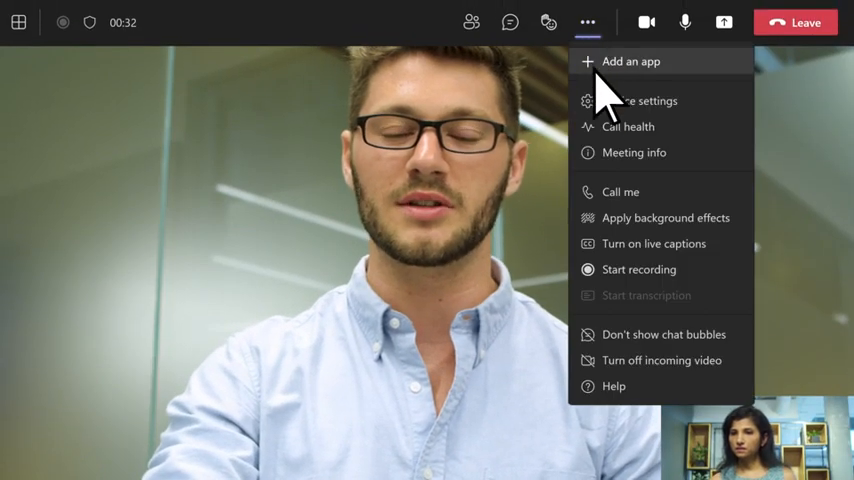
{"action": "left_click", "coordinate": [638, 268]}
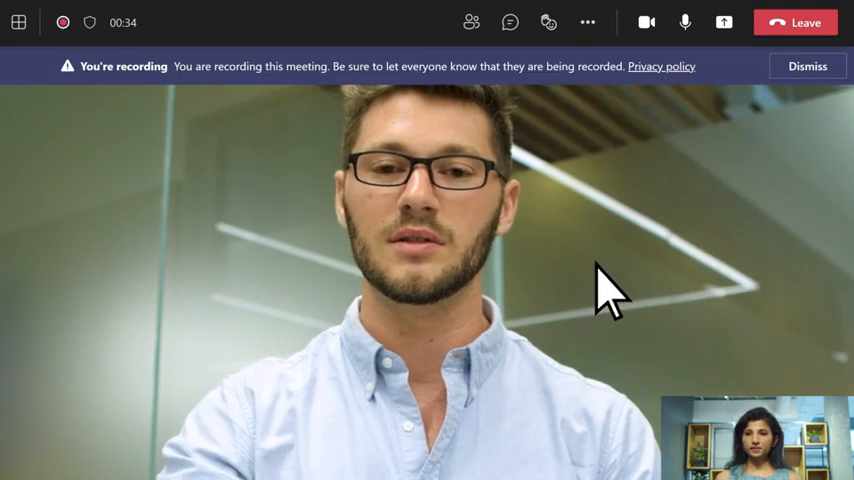
Share the first screen in the meeting
{"action": "left_click", "coordinate": [724, 22]}
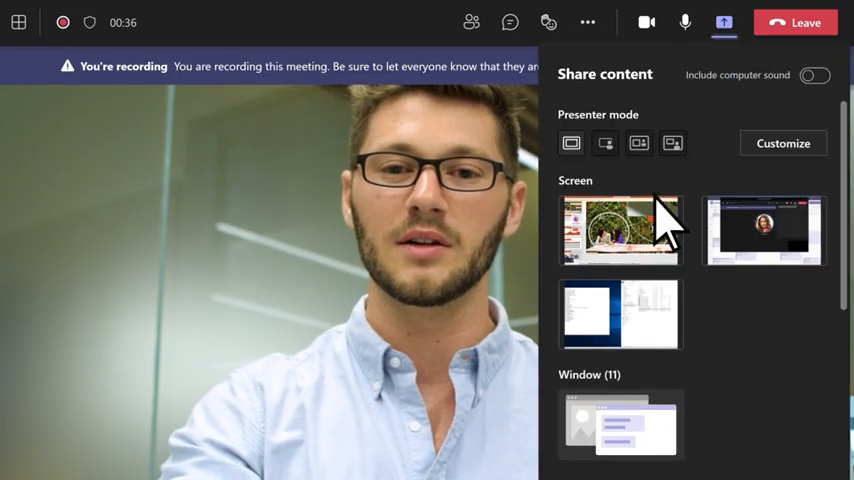
{"action": "left_click", "coordinate": [620, 230]}
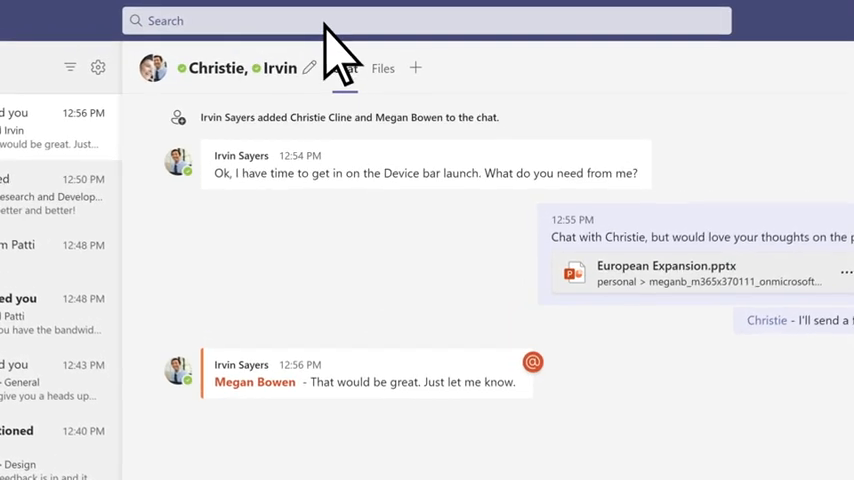
Search 'gra' and start a new conversation with Miriam Graham from Top hits
{"action": "type", "text": "gra"}
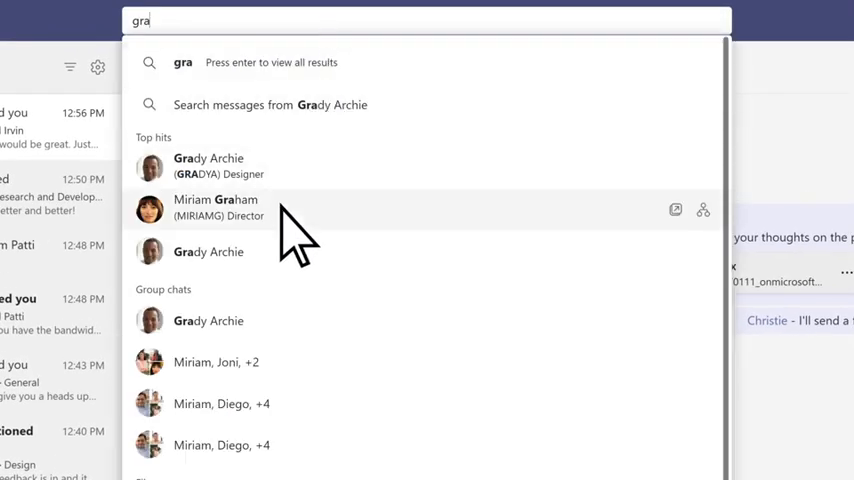
{"action": "left_click", "coordinate": [216, 208]}
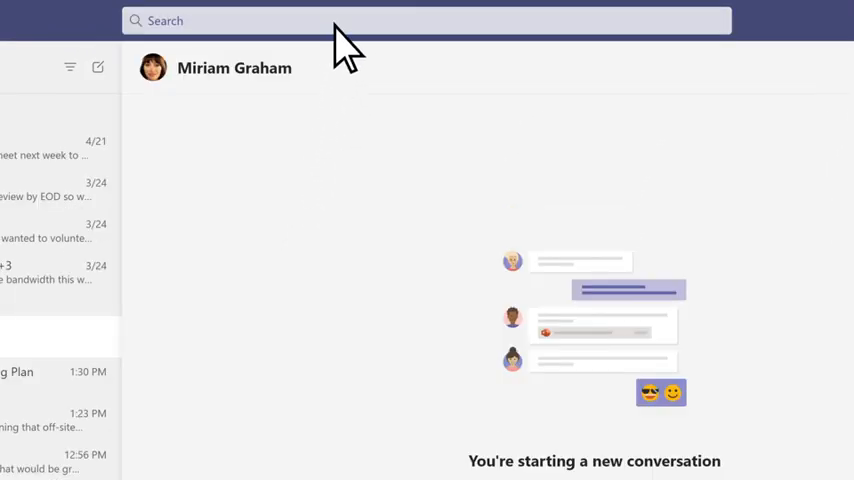